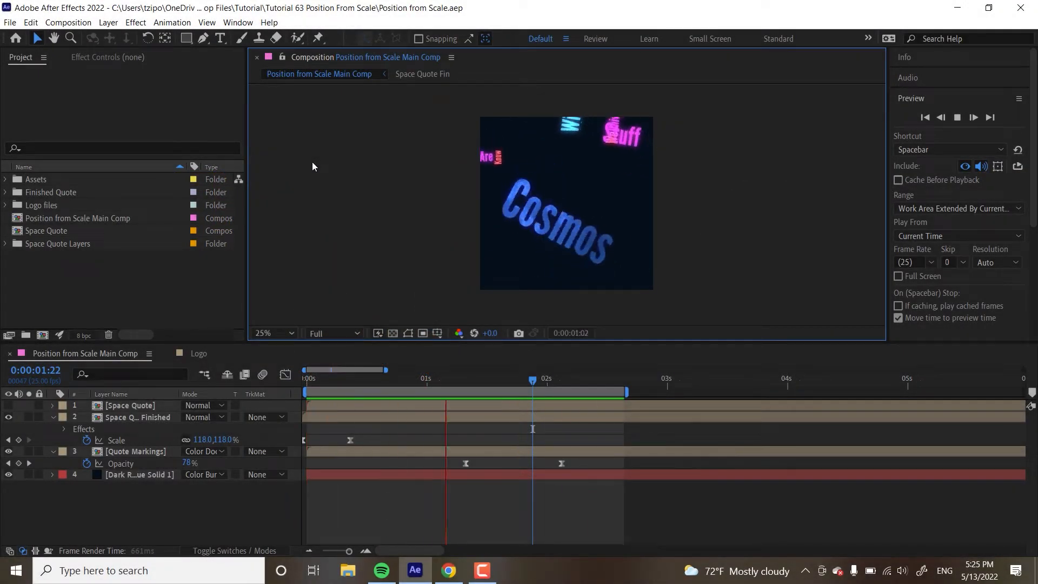
- Show the Space Quote layer, then hide and lock the Space Quote Finished layer
left_click(357, 394)
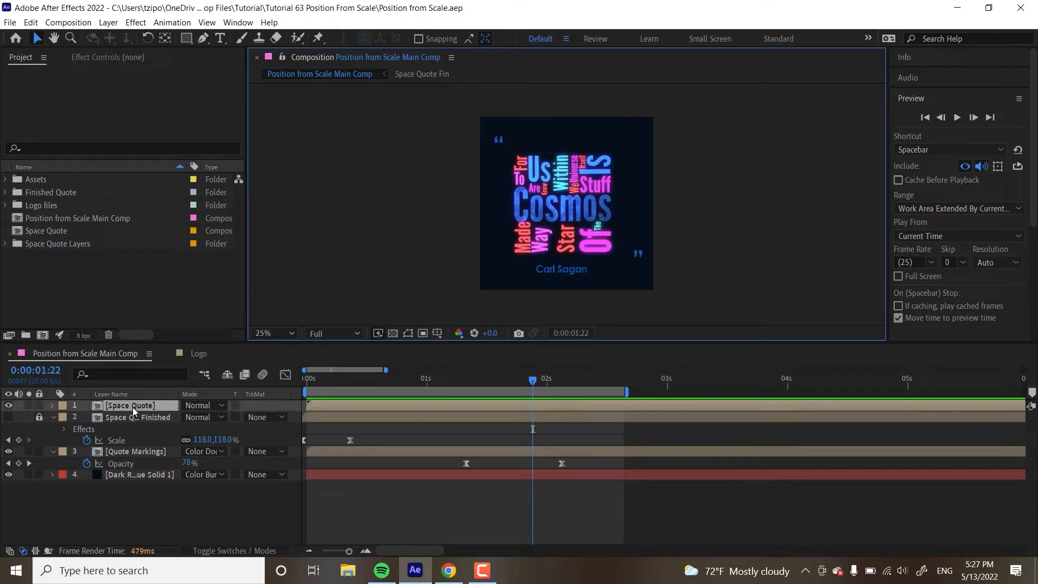
- Open the Space Quote precomp from the Project panel and select the Null 2 layer
double_click(46, 231)
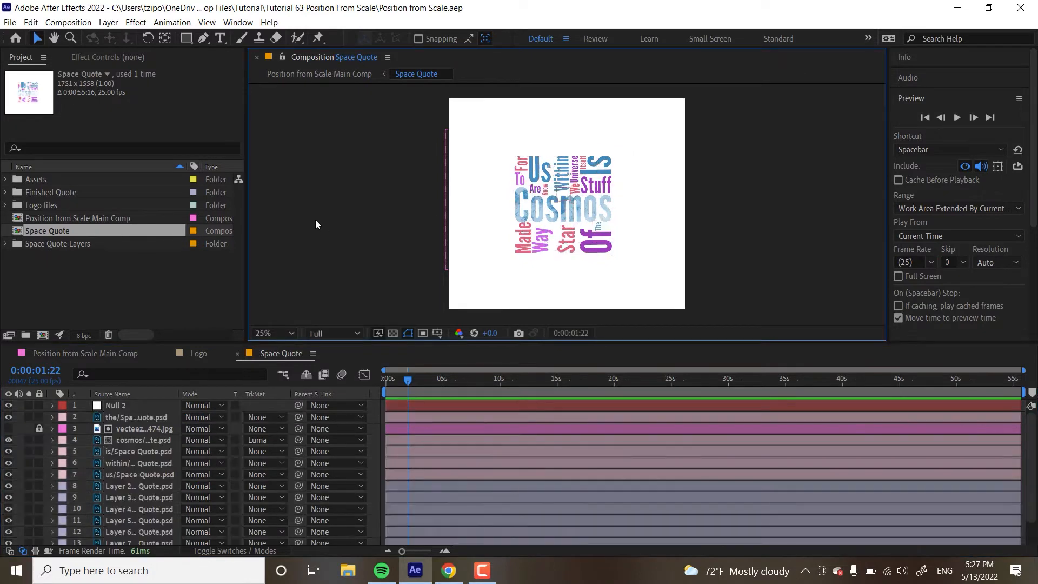
mouse_move(438, 377)
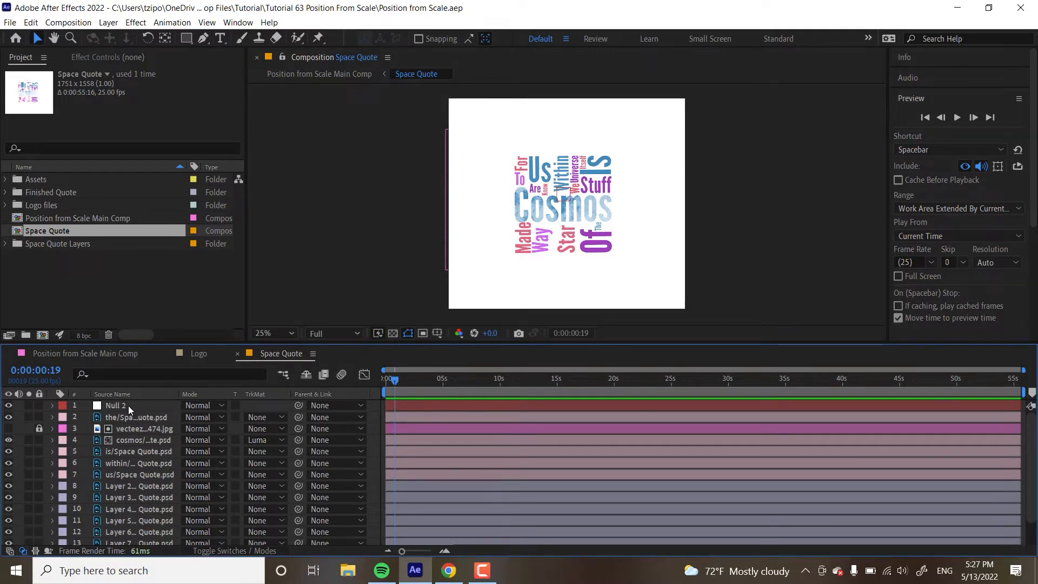
left_click(116, 405)
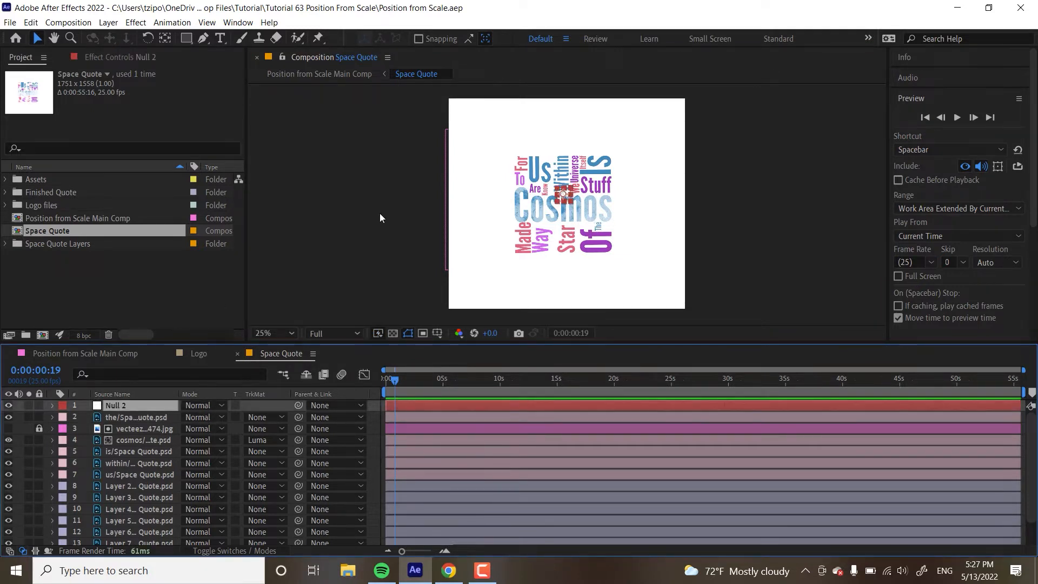
mouse_move(378, 245)
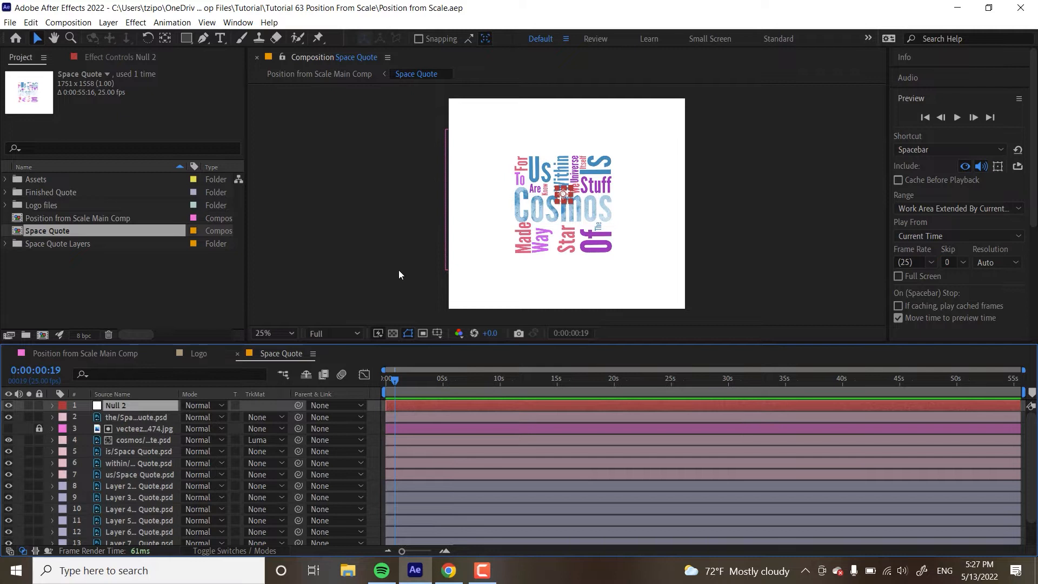
mouse_move(590, 269)
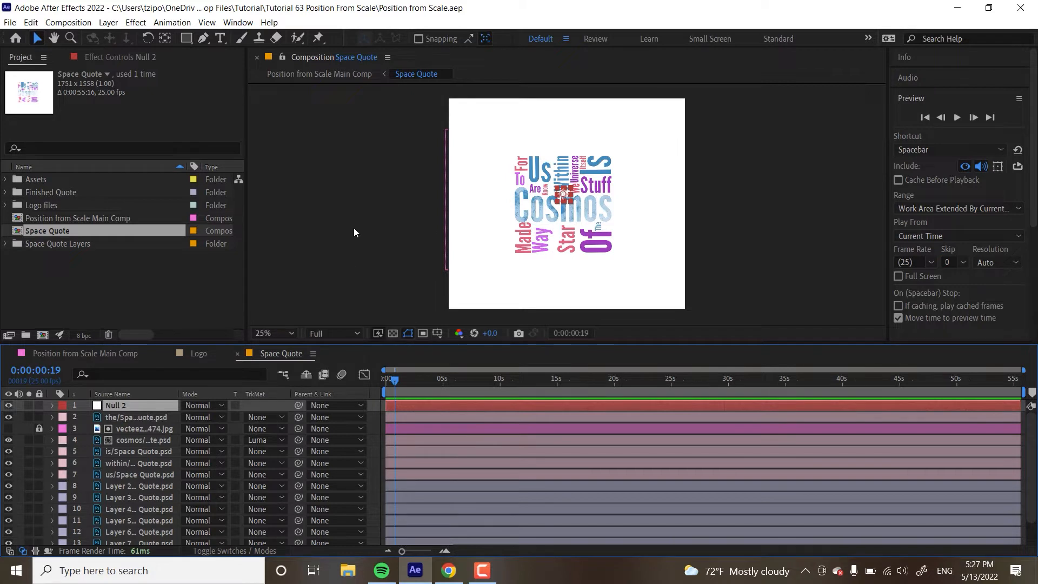
mouse_move(121, 445)
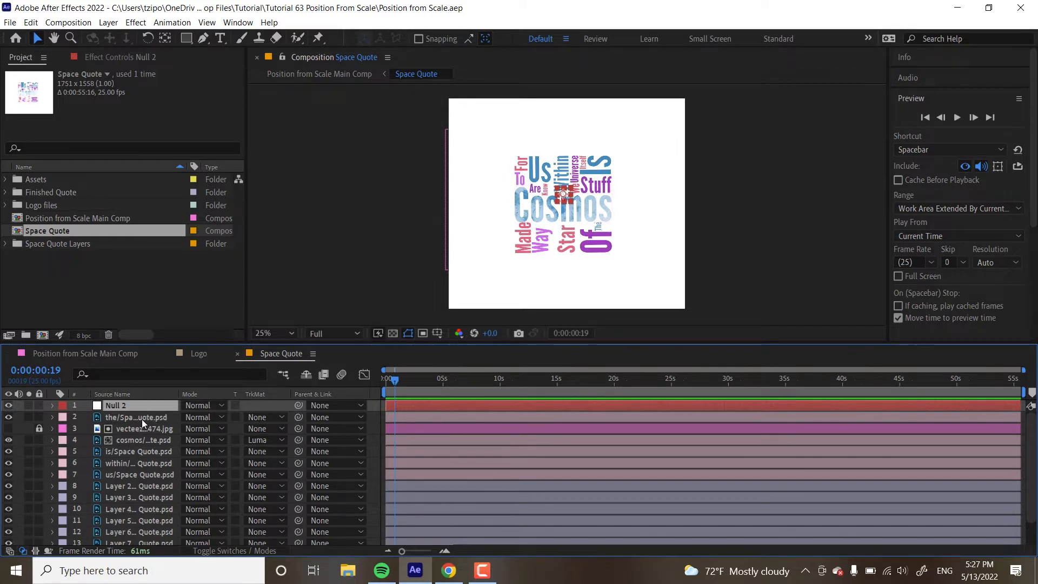
- Select all word layers from layer 2 onward and parent them to 1. Null 2
left_click(133, 417)
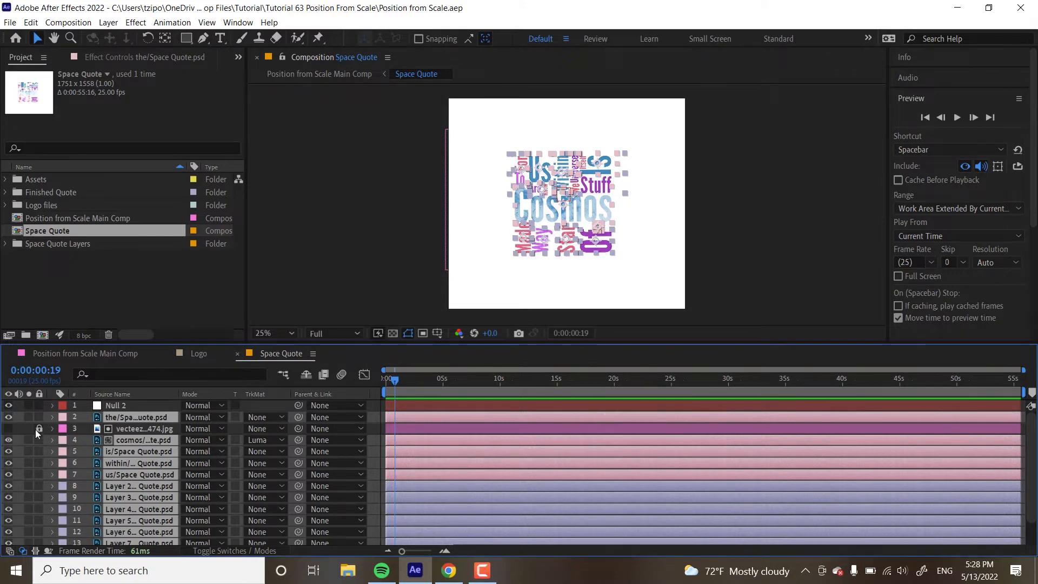
left_click(139, 429)
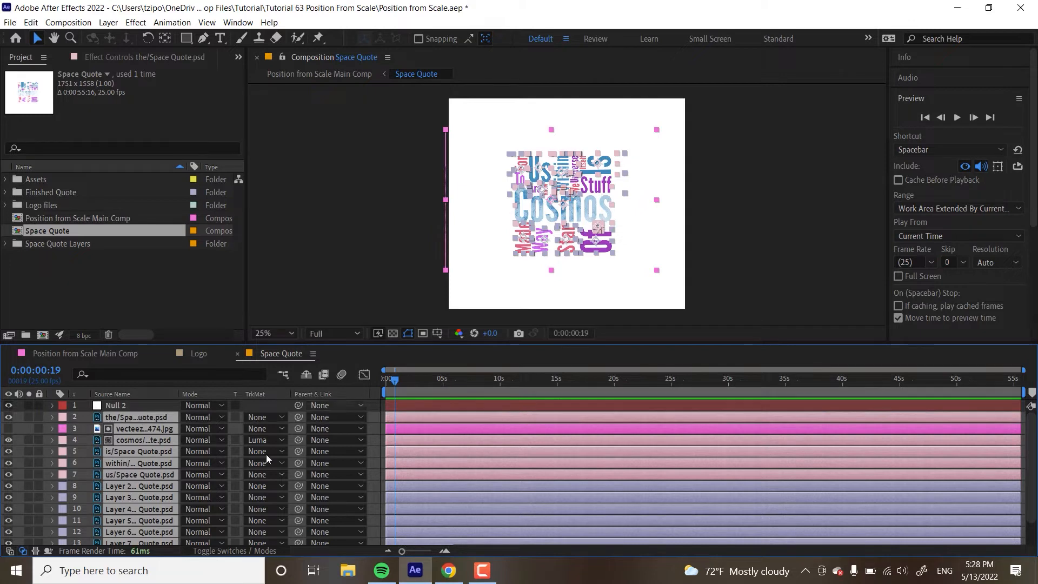
mouse_move(299, 416)
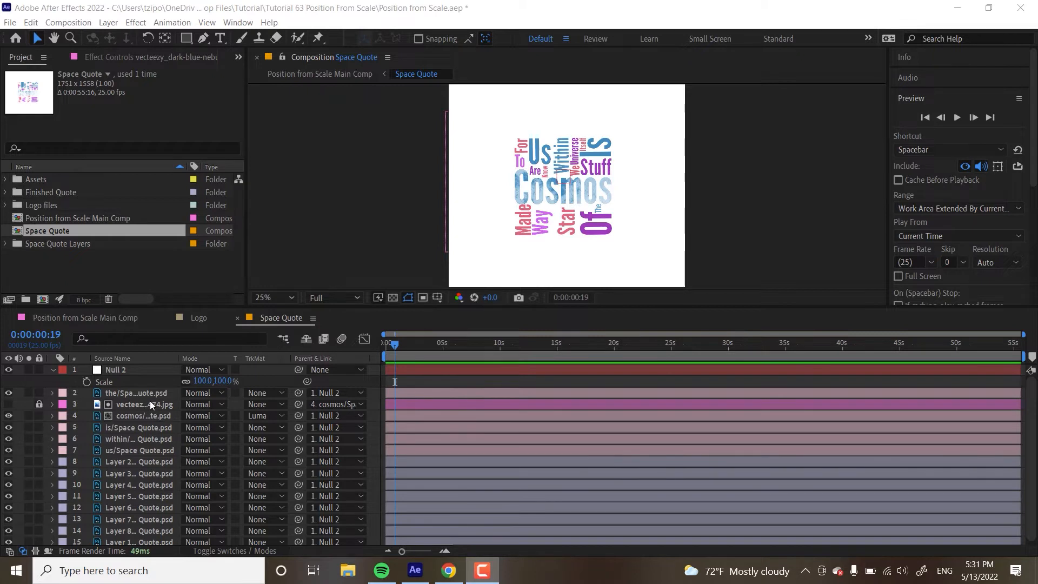
- Add a Scale expression to the cosmos layer that offsets Null 2's scaling
left_click(130, 393)
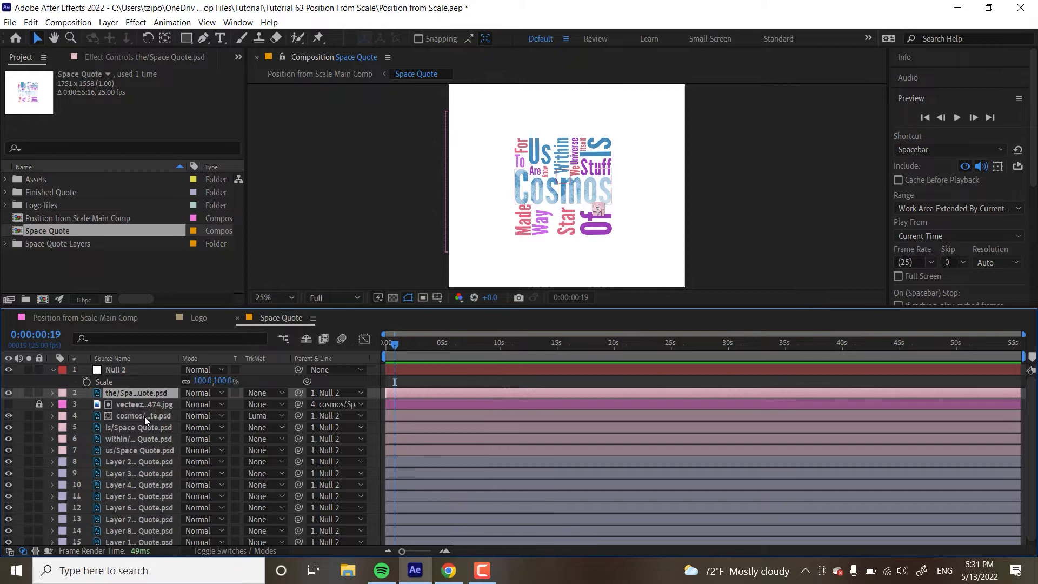
left_click(142, 415)
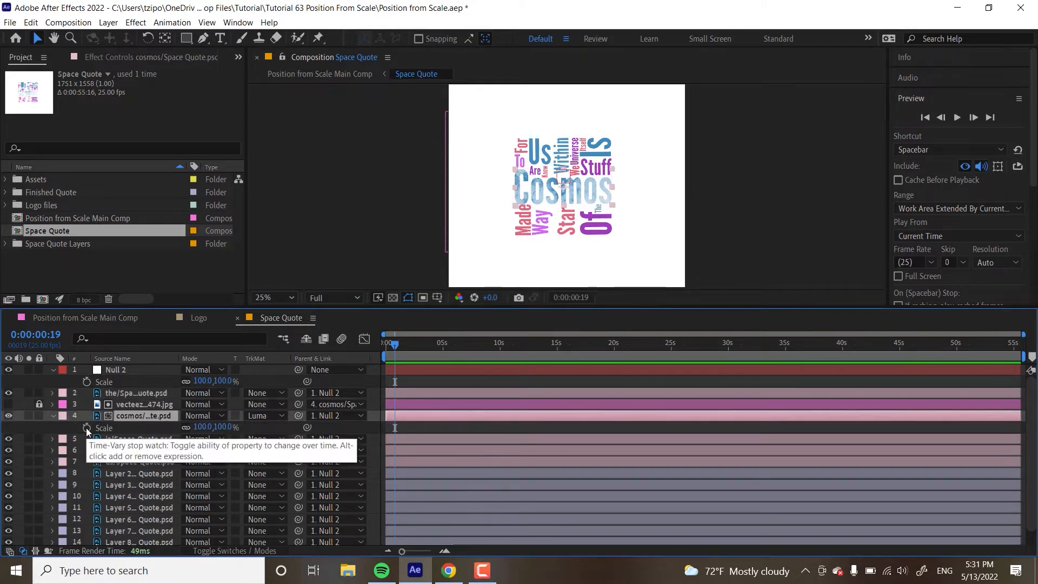
left_click(87, 427)
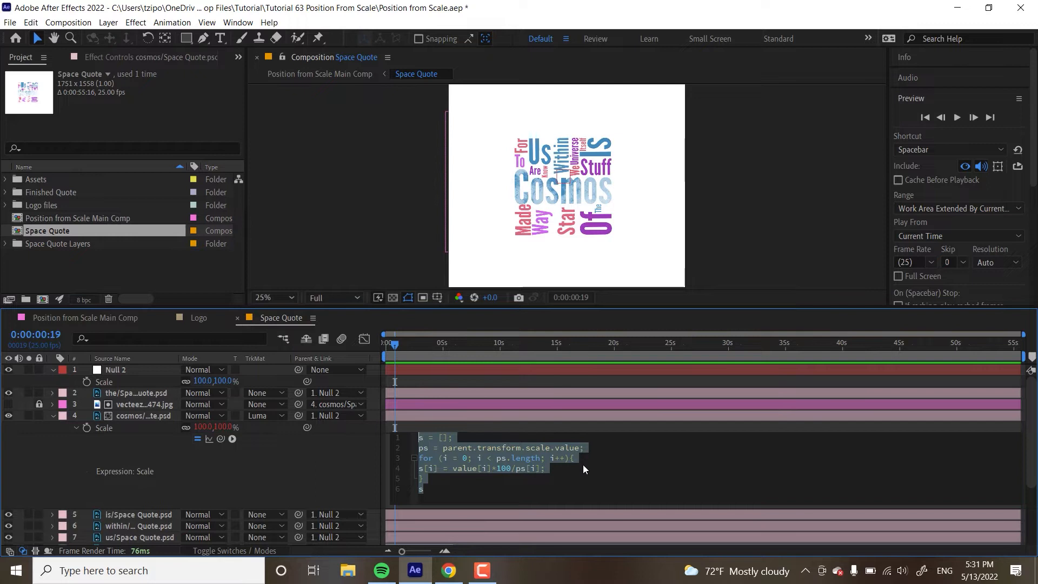
mouse_move(439, 476)
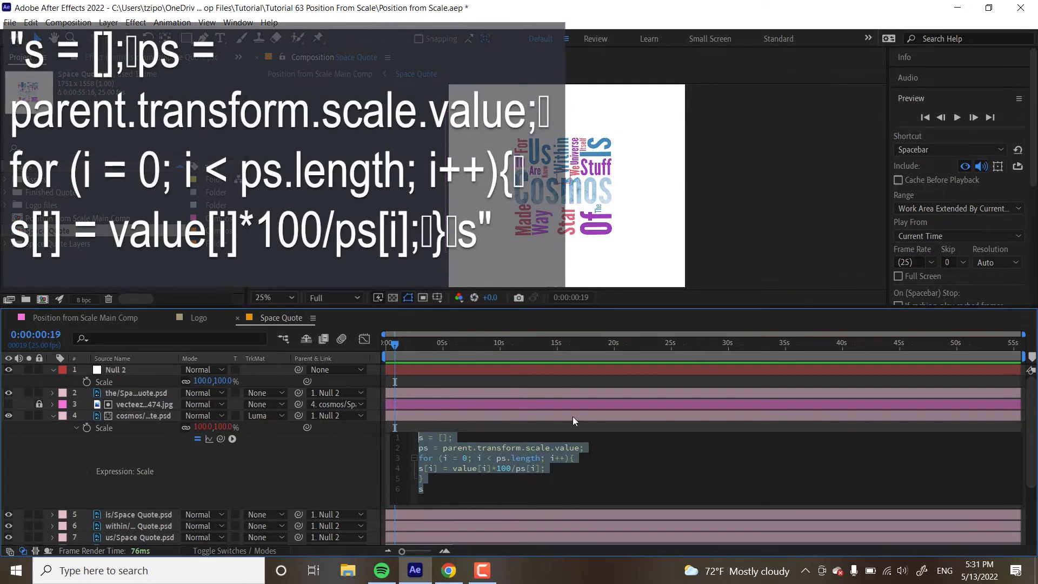
mouse_move(665, 476)
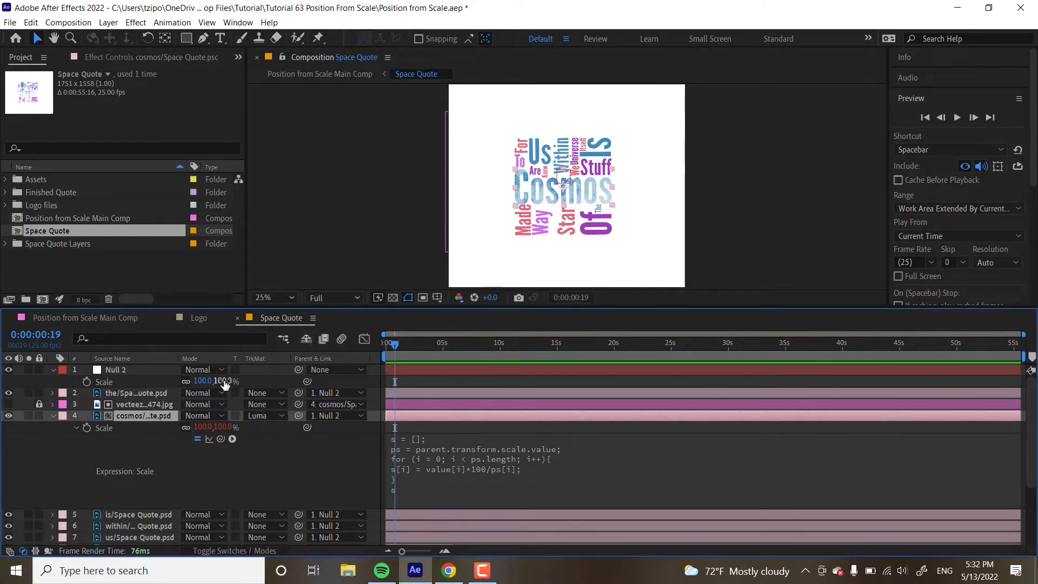
left_click_drag(201, 380, 201, 380)
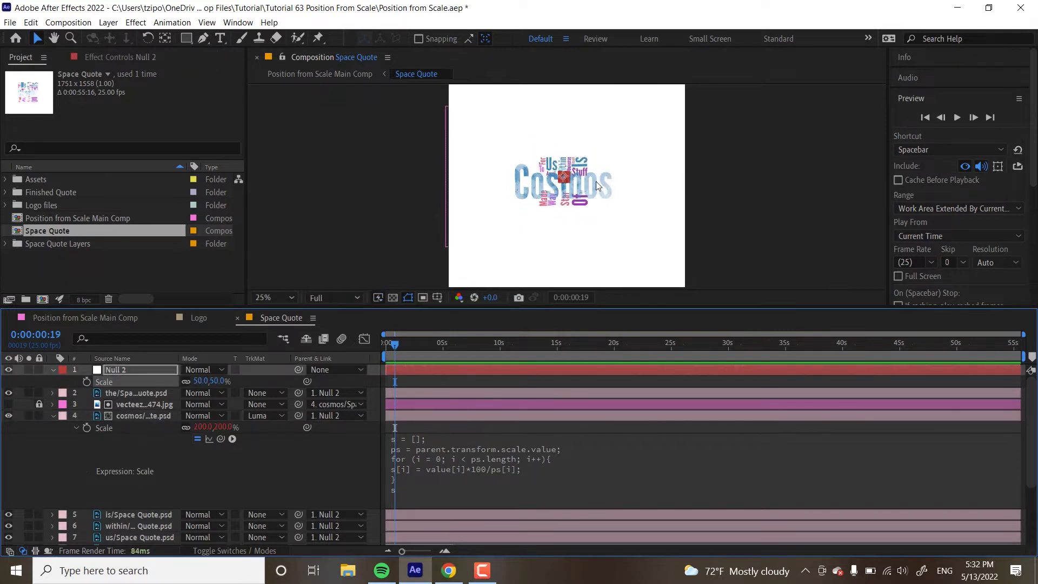
mouse_move(533, 169)
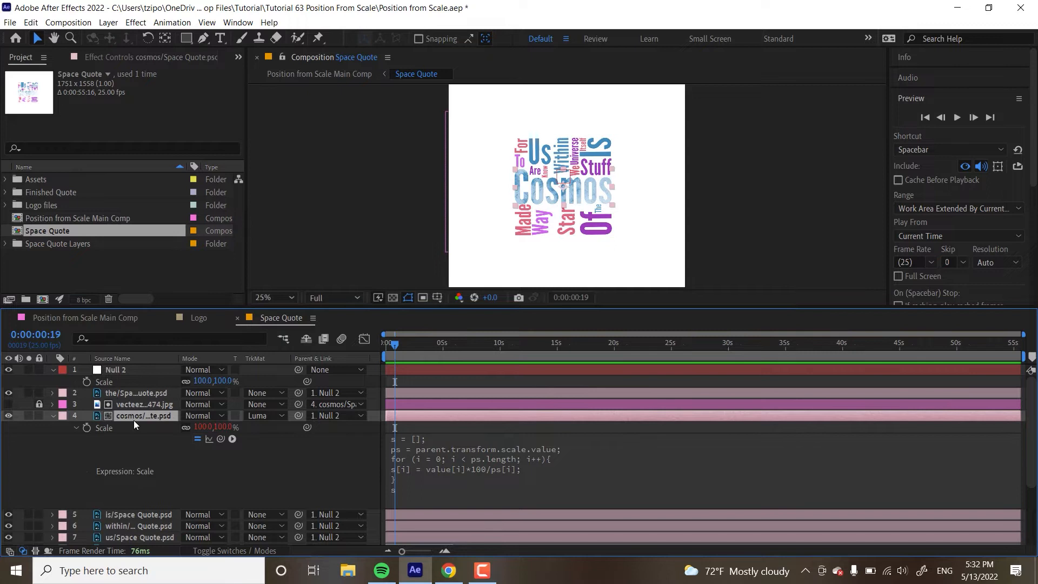
- Copy only the cosmos layer's Scale expression to paste onto the other word layers
double_click(142, 415)
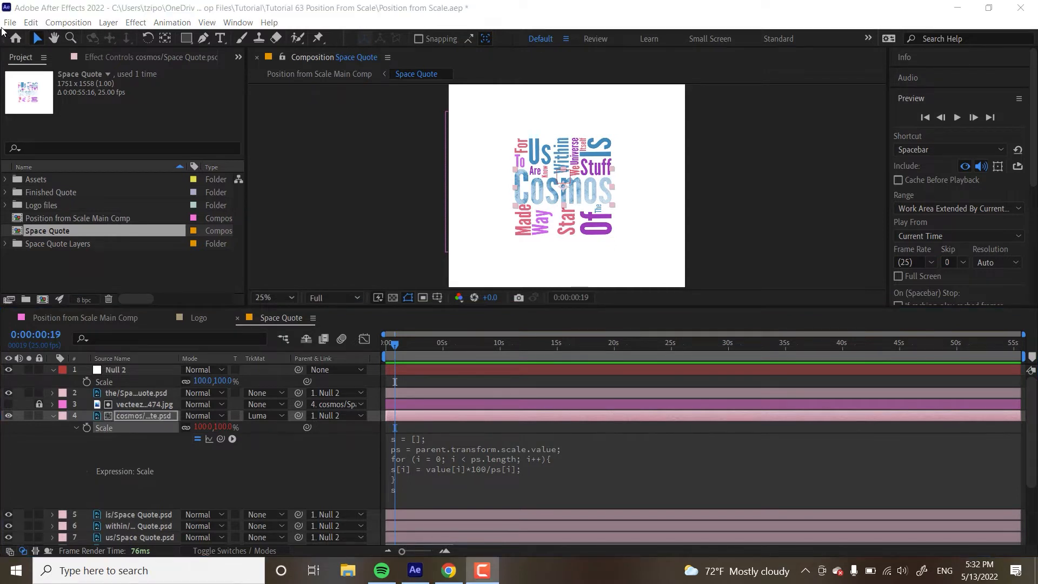
left_click(31, 22)
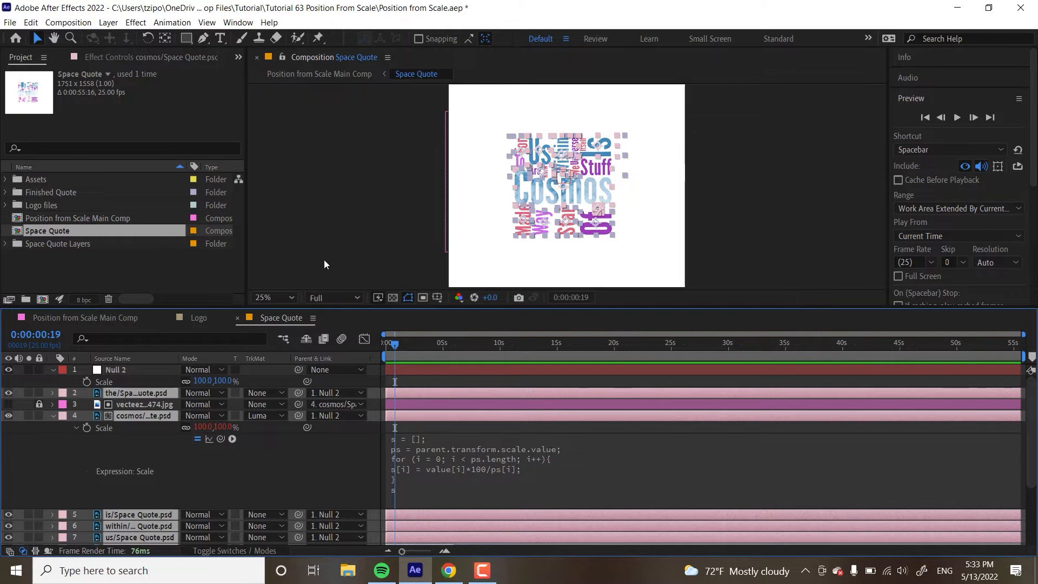
mouse_move(364, 242)
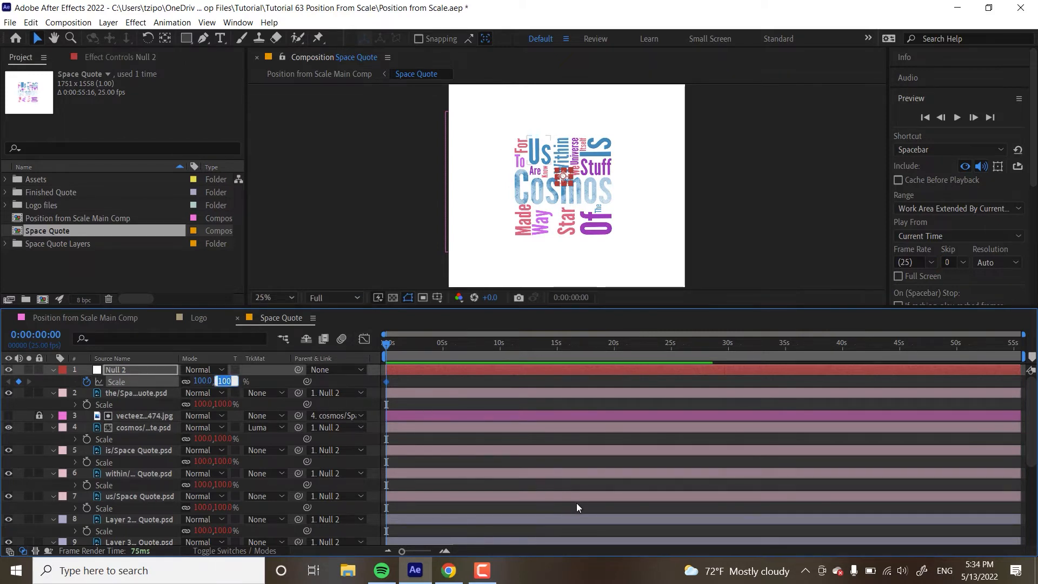
- Key Null 2 Scale from 320% at the start to 100% near 2:01, with easing
type("320.")
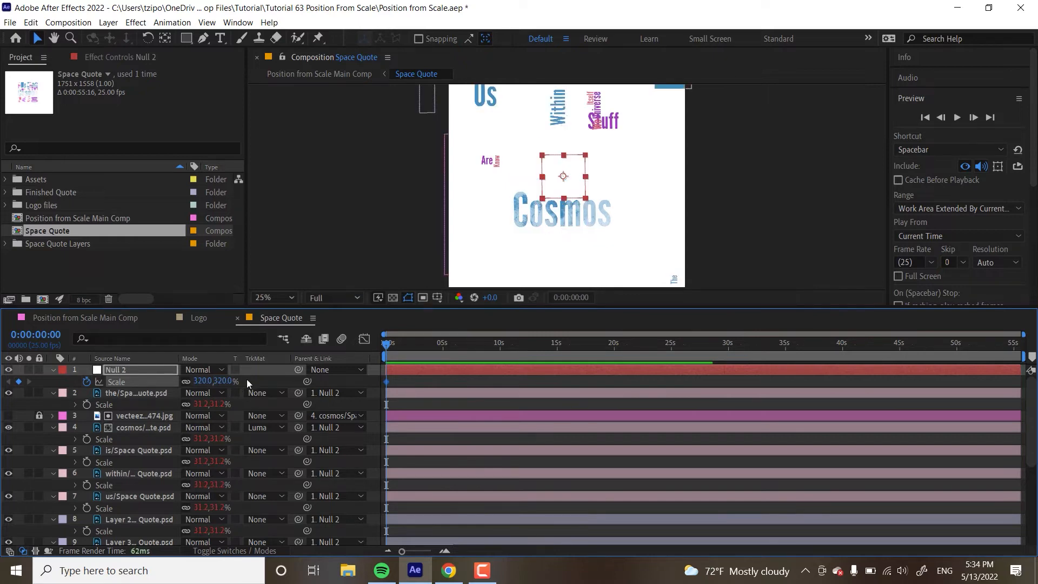
mouse_move(464, 334)
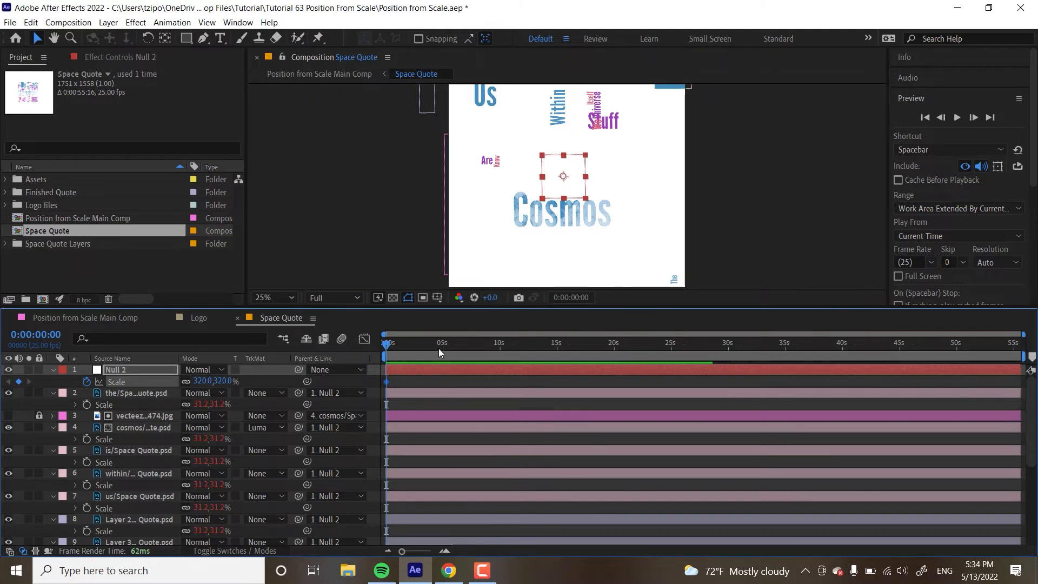
left_click(417, 343)
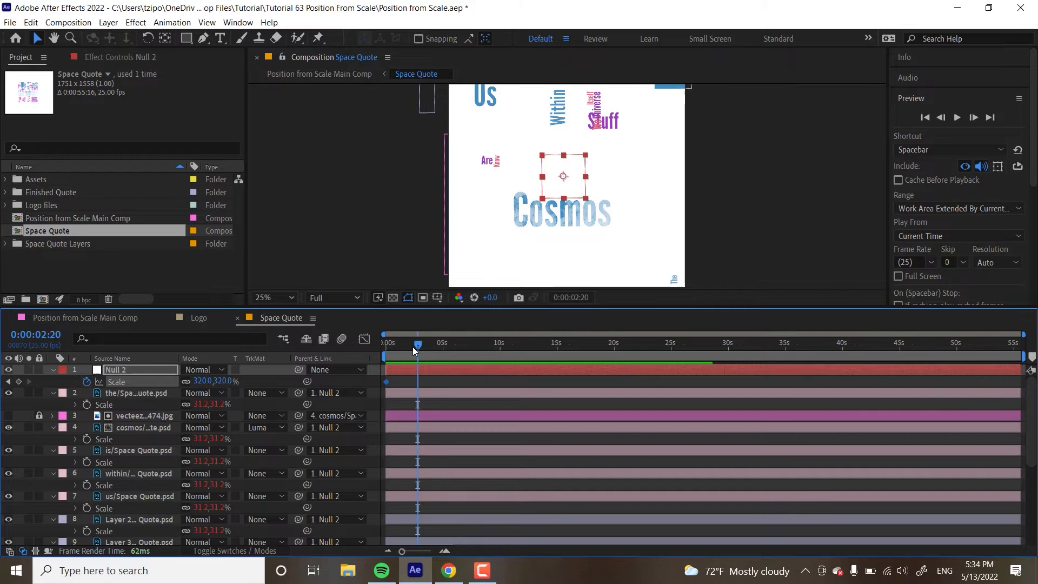
left_click_drag(417, 344, 411, 344)
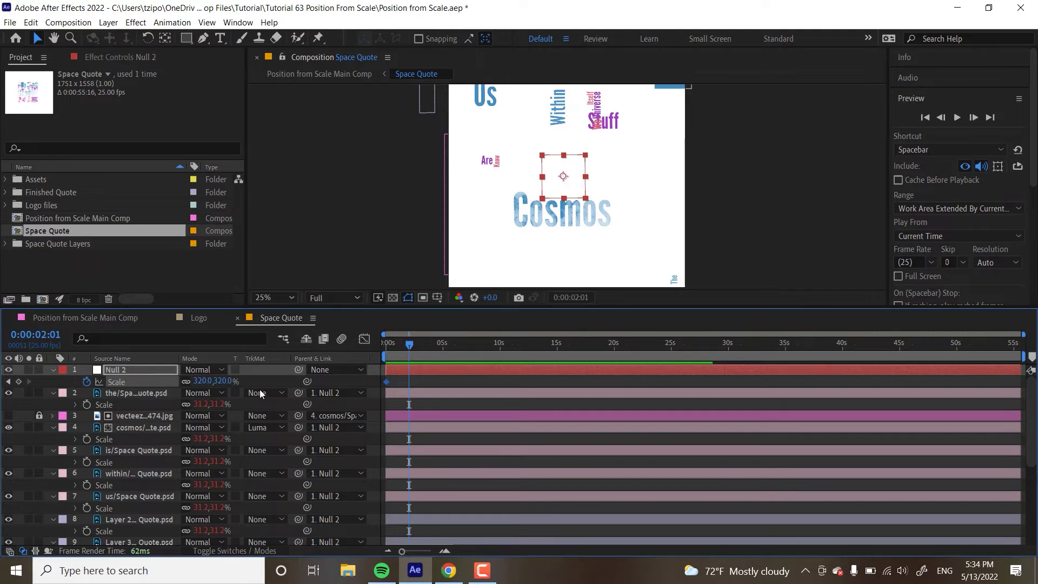
double_click(201, 381)
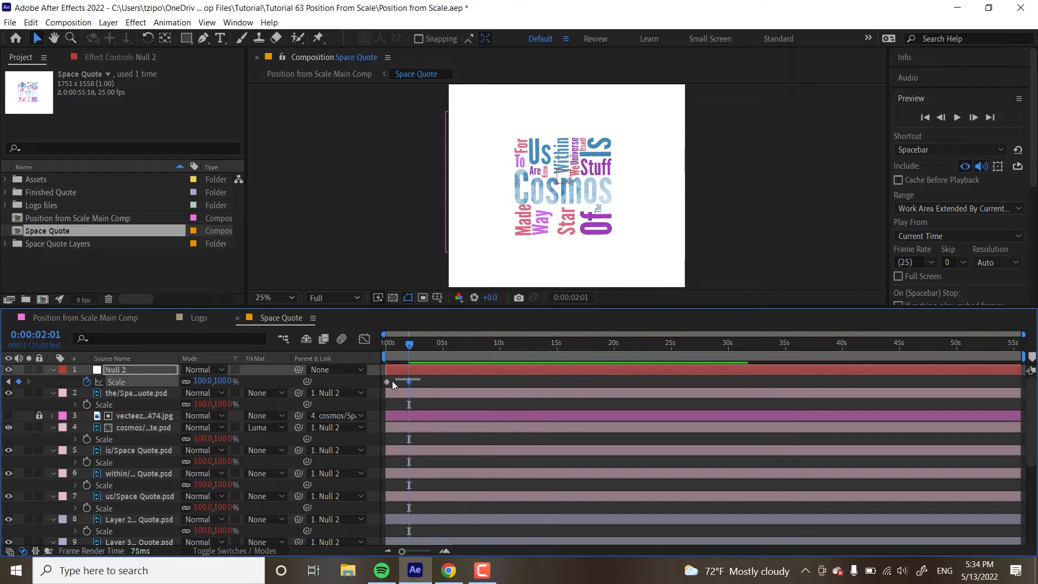
right_click(409, 381)
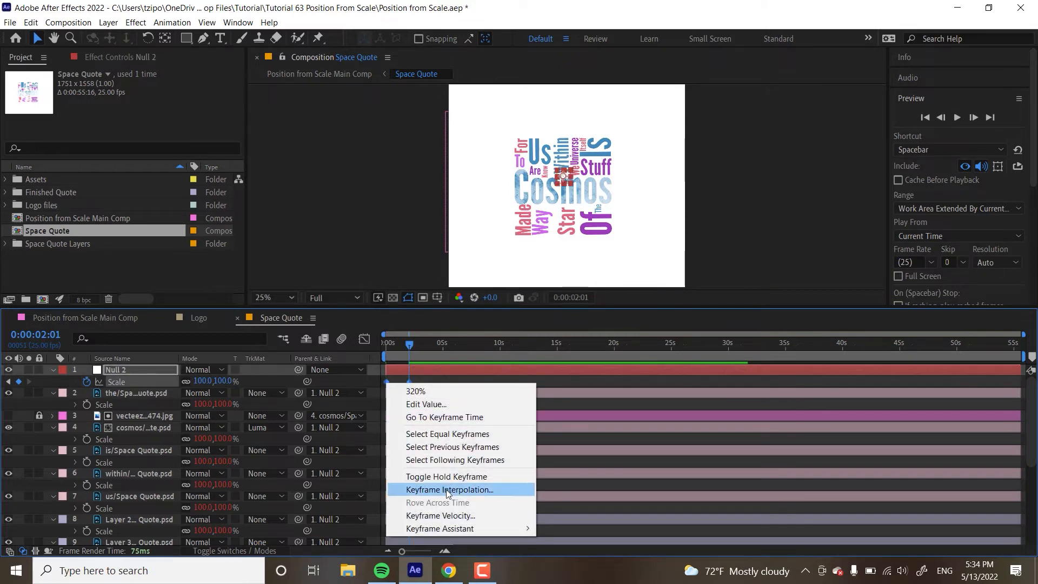
mouse_move(439, 528)
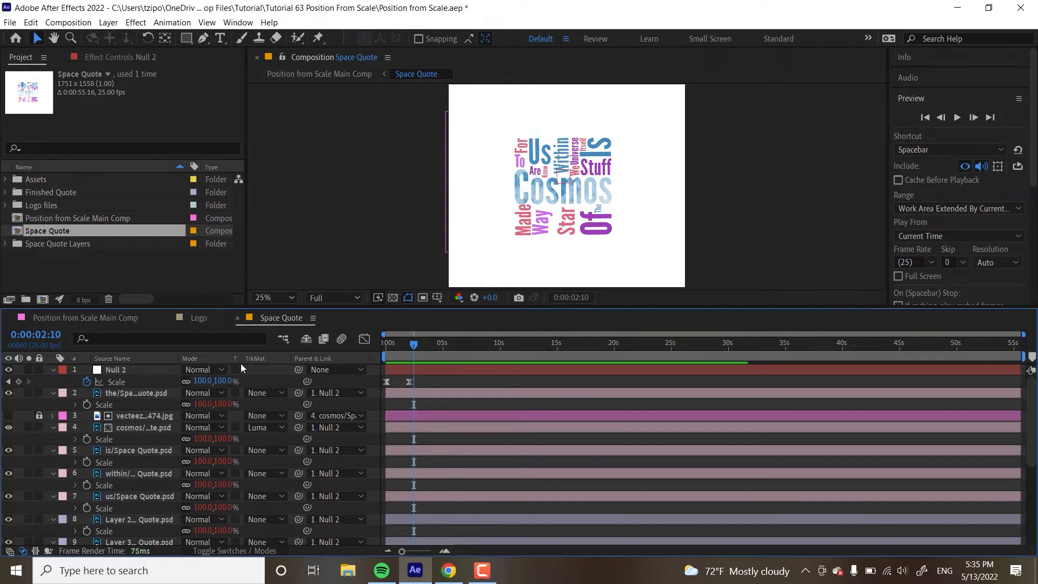
mouse_move(126, 370)
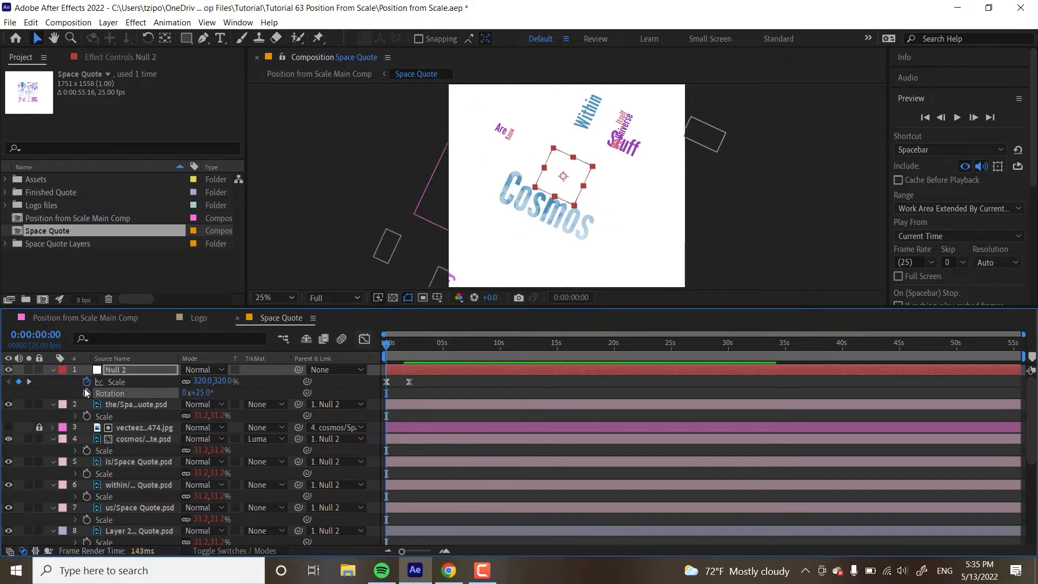
mouse_move(474, 359)
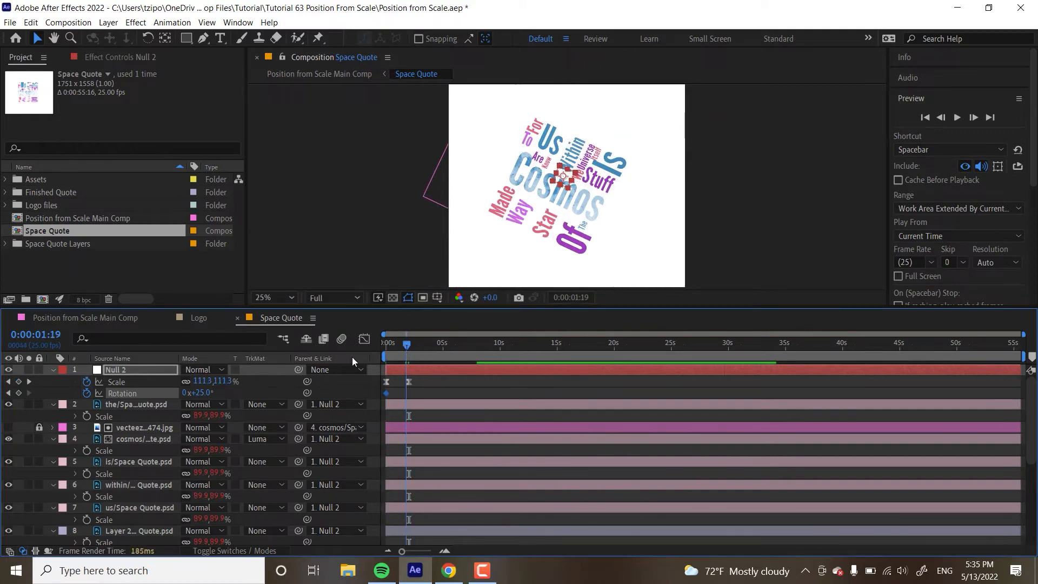
- Key Null 2 Rotation from 25° at 0s to 0° at about 2:02
left_click_drag(407, 344, 404, 344)
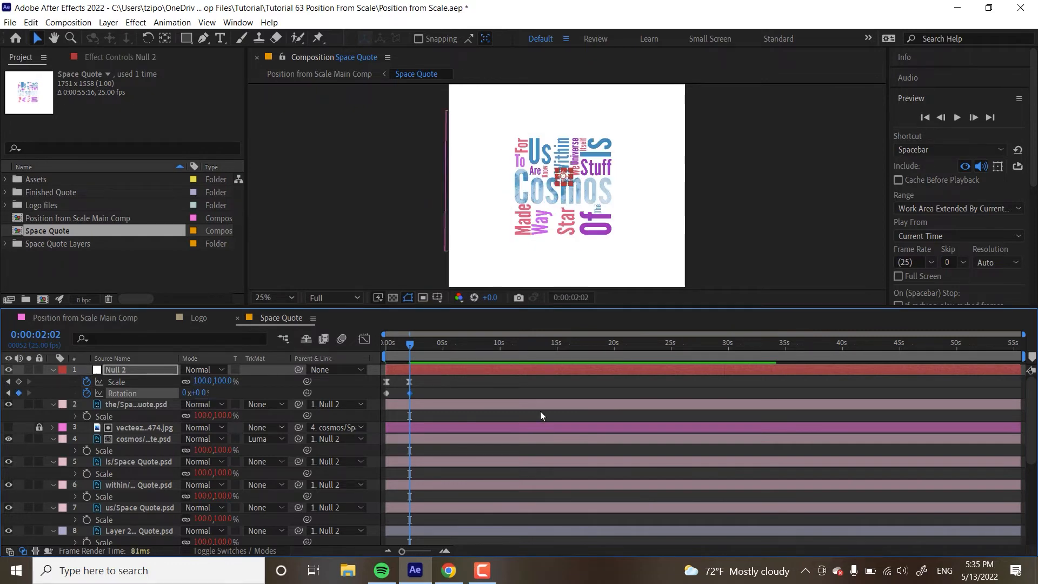
mouse_move(558, 454)
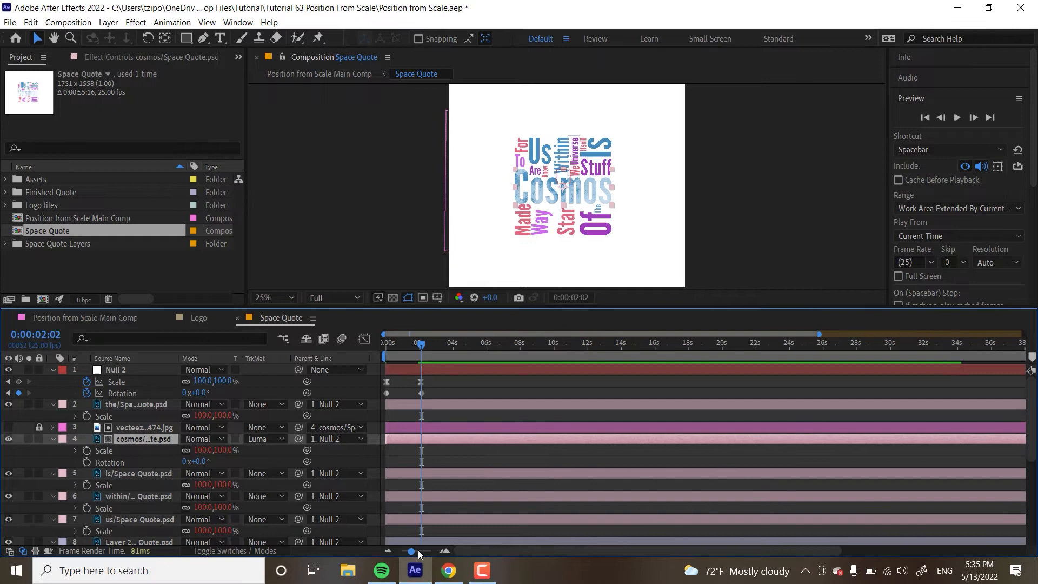
- Zoom into the first seconds and add rotation keyframes to word layers like cosmos and Layer 2
left_click_drag(420, 342, 390, 343)
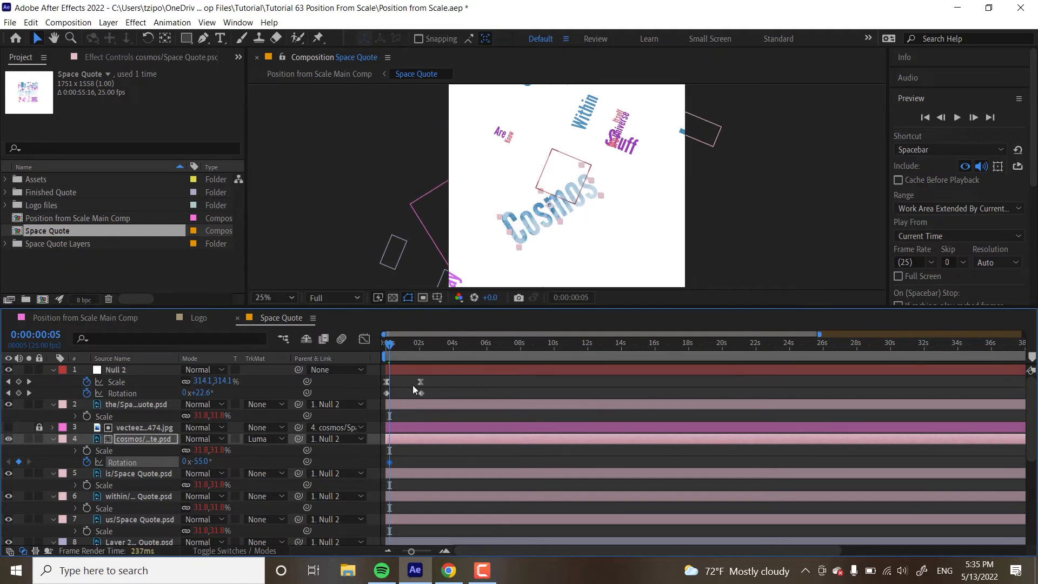
left_click(411, 342)
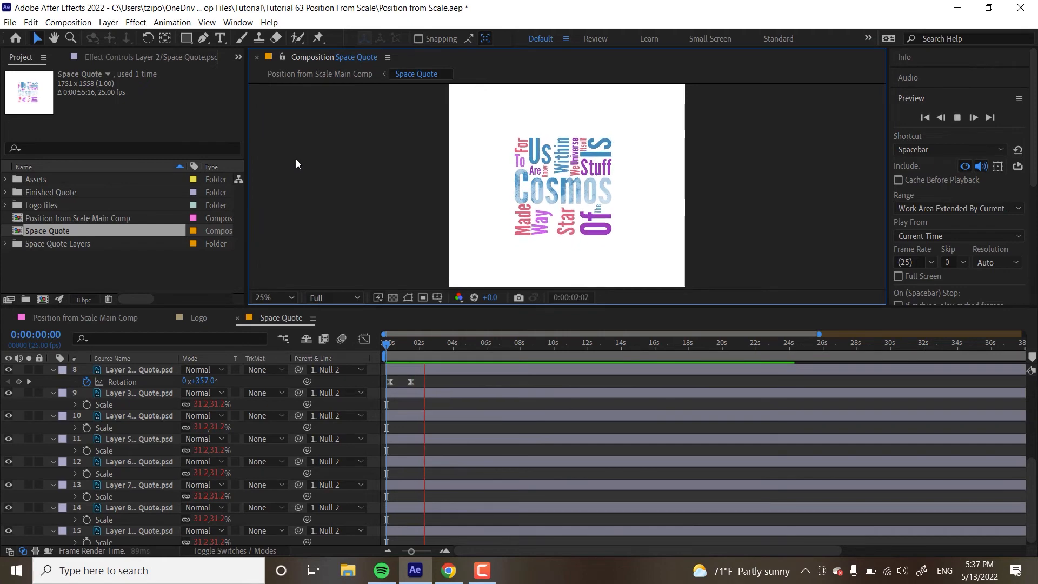
left_click(425, 342)
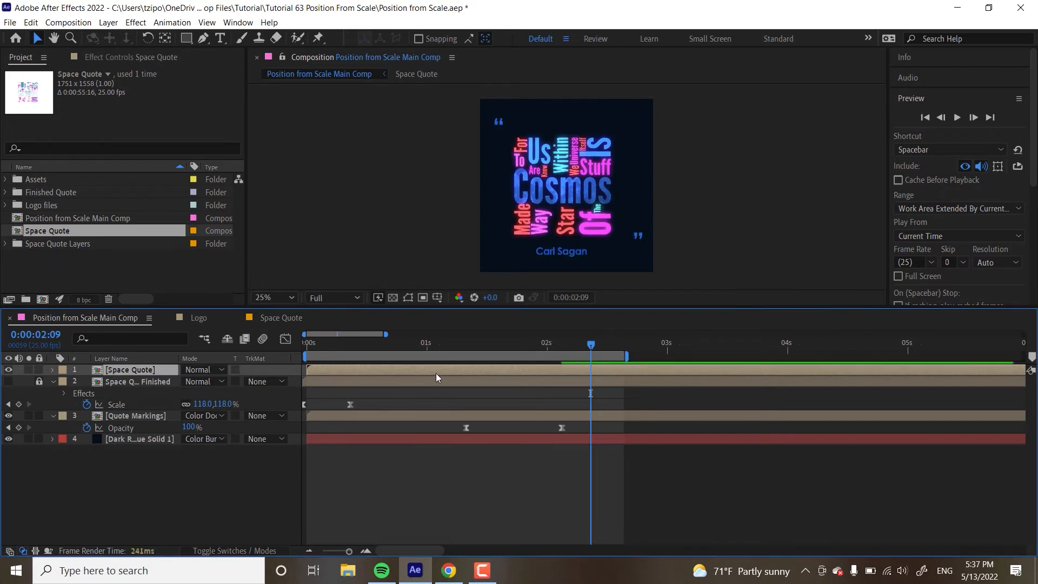
mouse_move(174, 218)
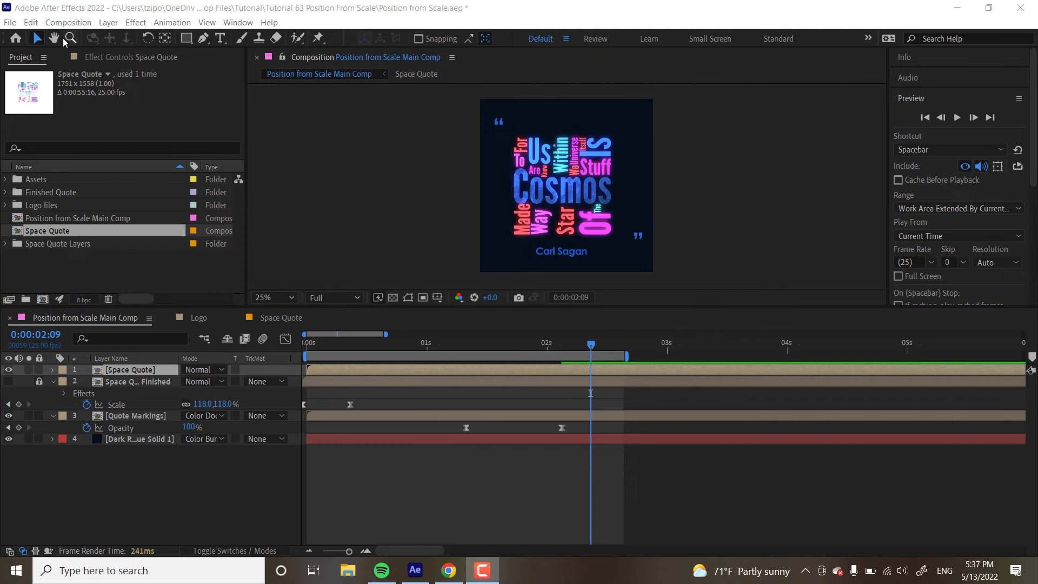
- Show the Space Quote layer's Glow settings and return to the timeline start
left_click(141, 57)
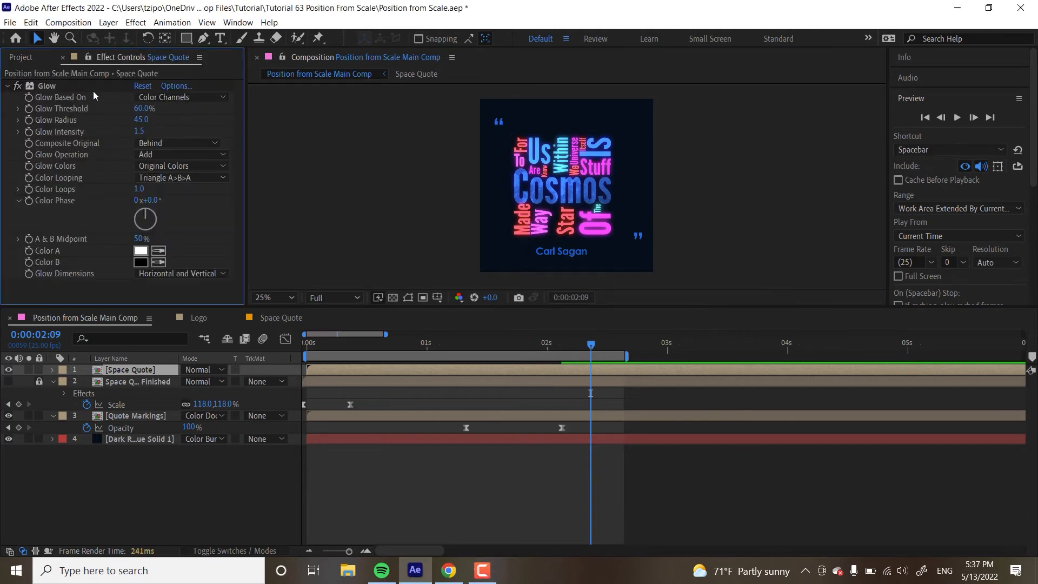
mouse_move(635, 172)
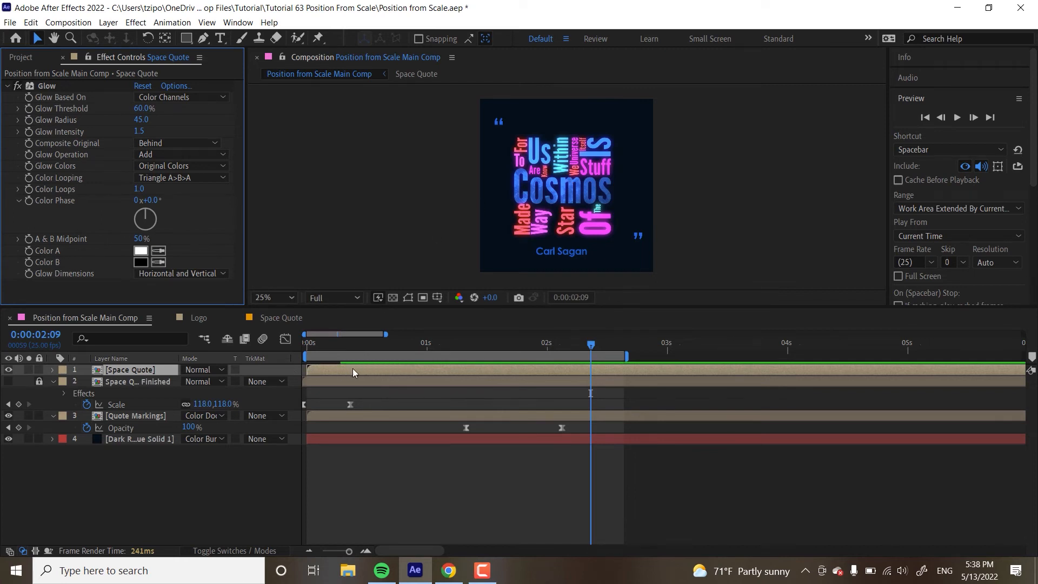
mouse_move(318, 352)
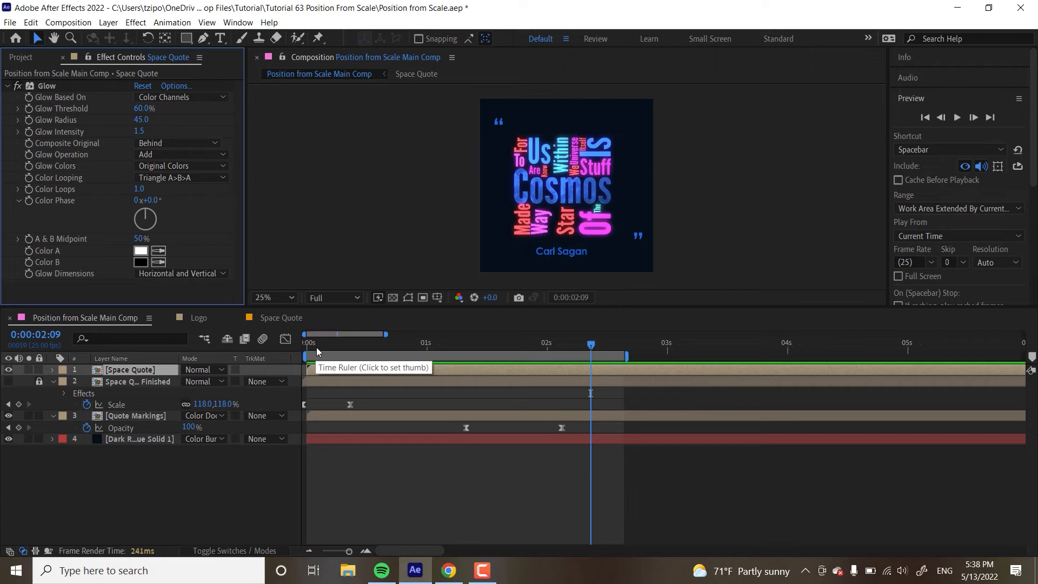
left_click(305, 343)
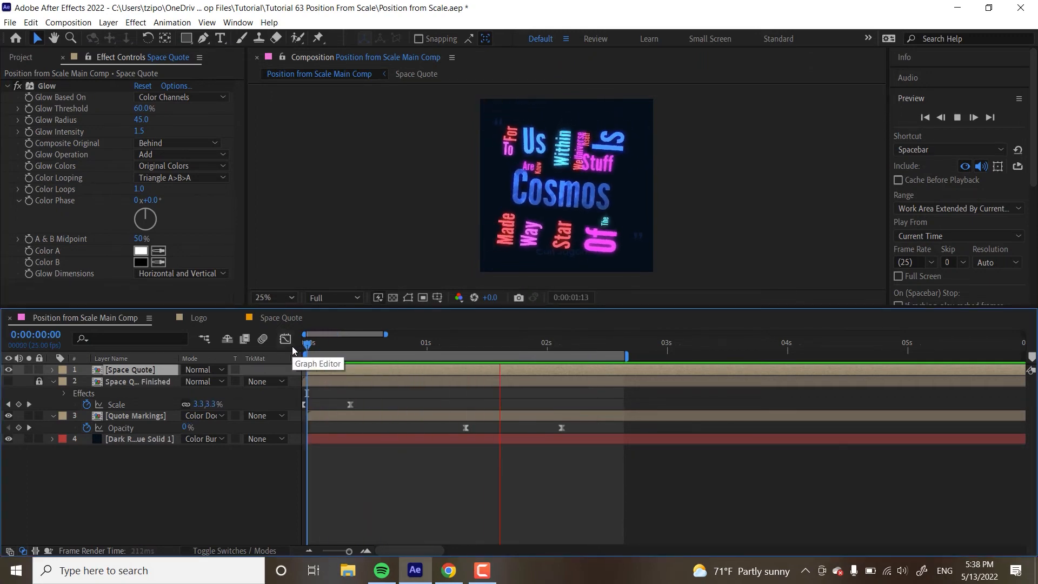
- Key Space Quote Scale from 3% at 0 to 115% at 0:10 with Easy Ease
left_click(572, 345)
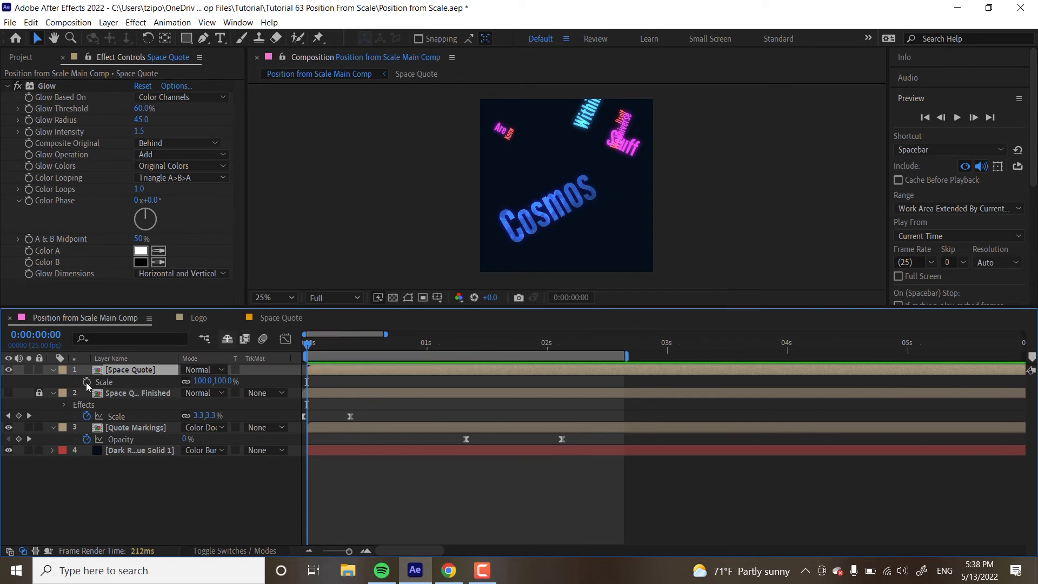
left_click(87, 382)
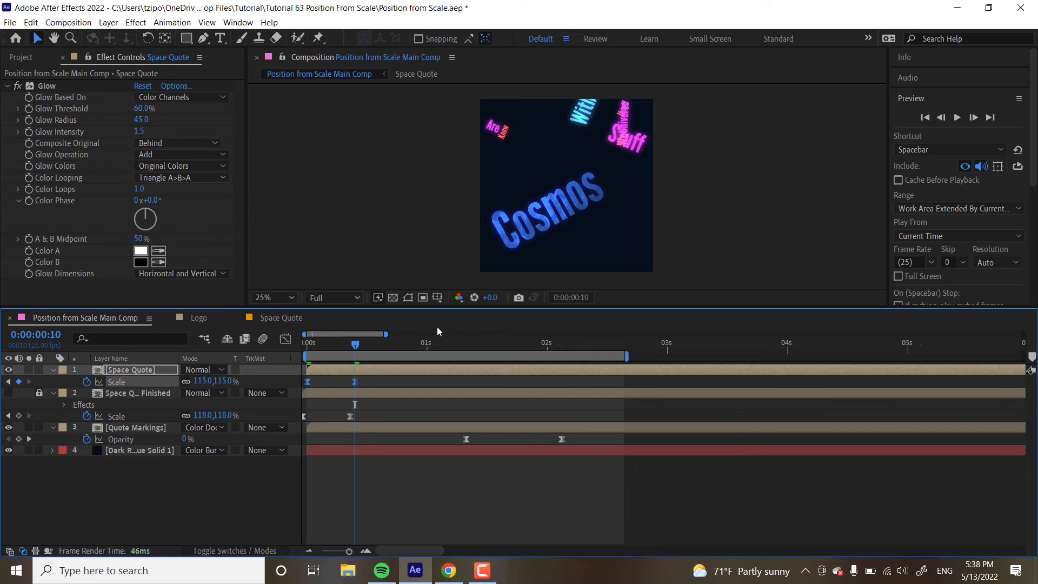
right_click(354, 381)
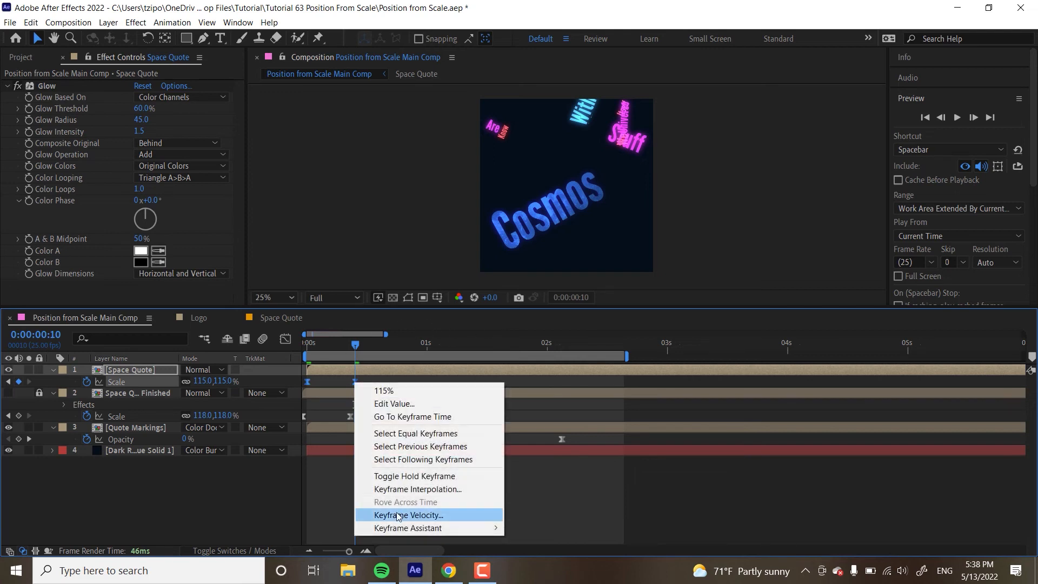
mouse_move(407, 528)
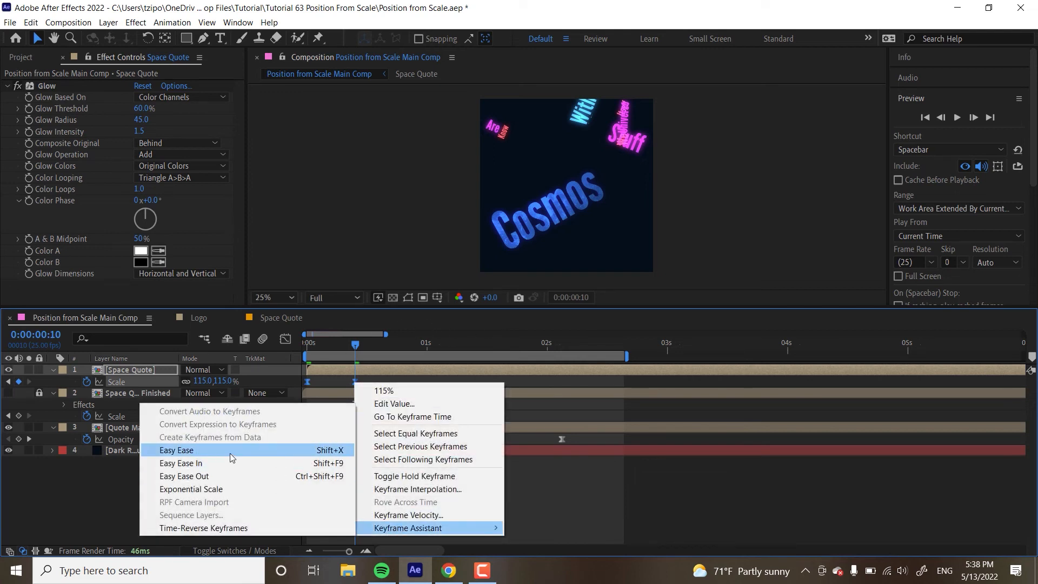
left_click(176, 449)
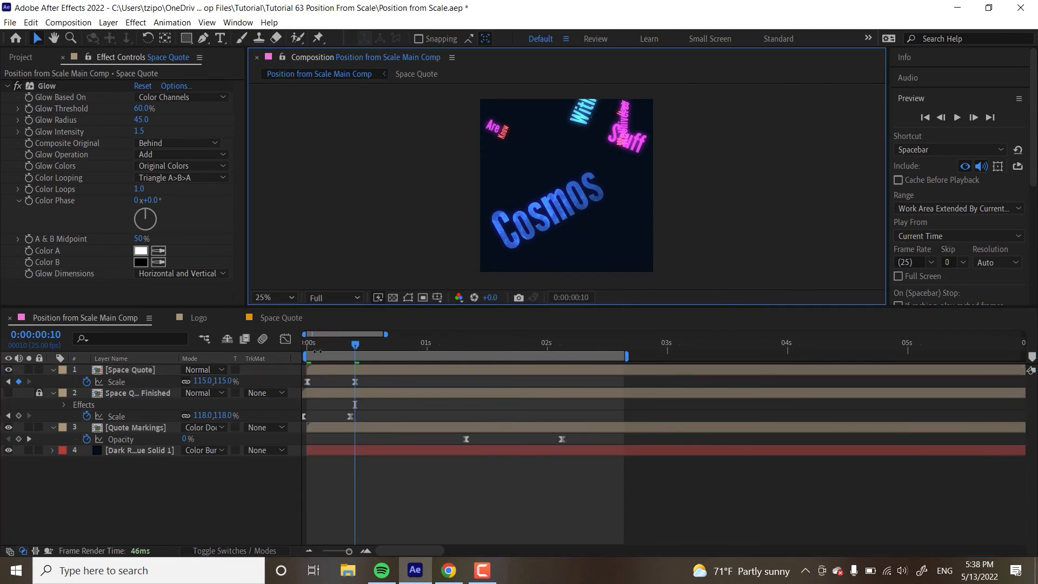
left_click(305, 343)
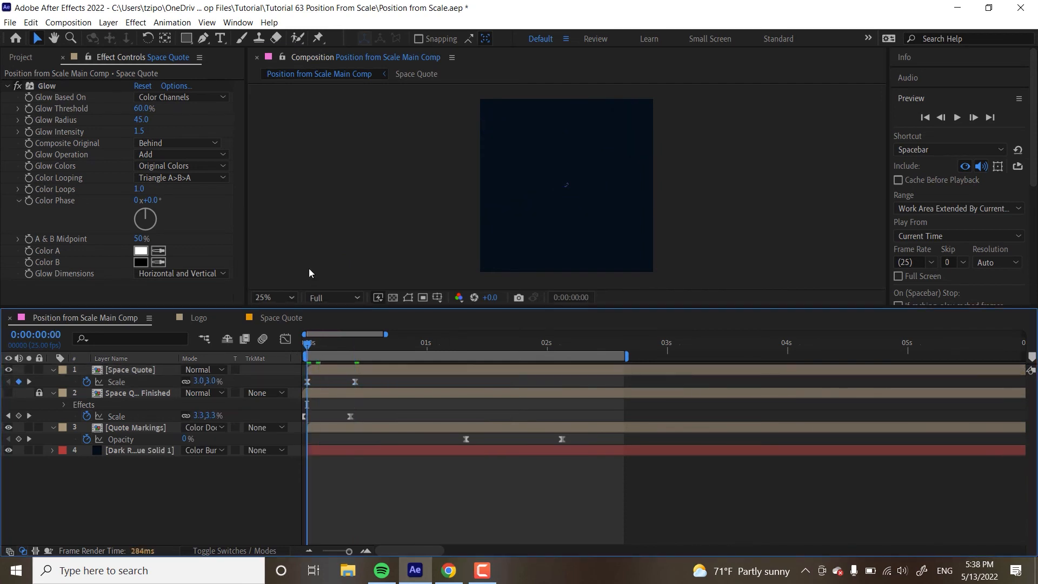